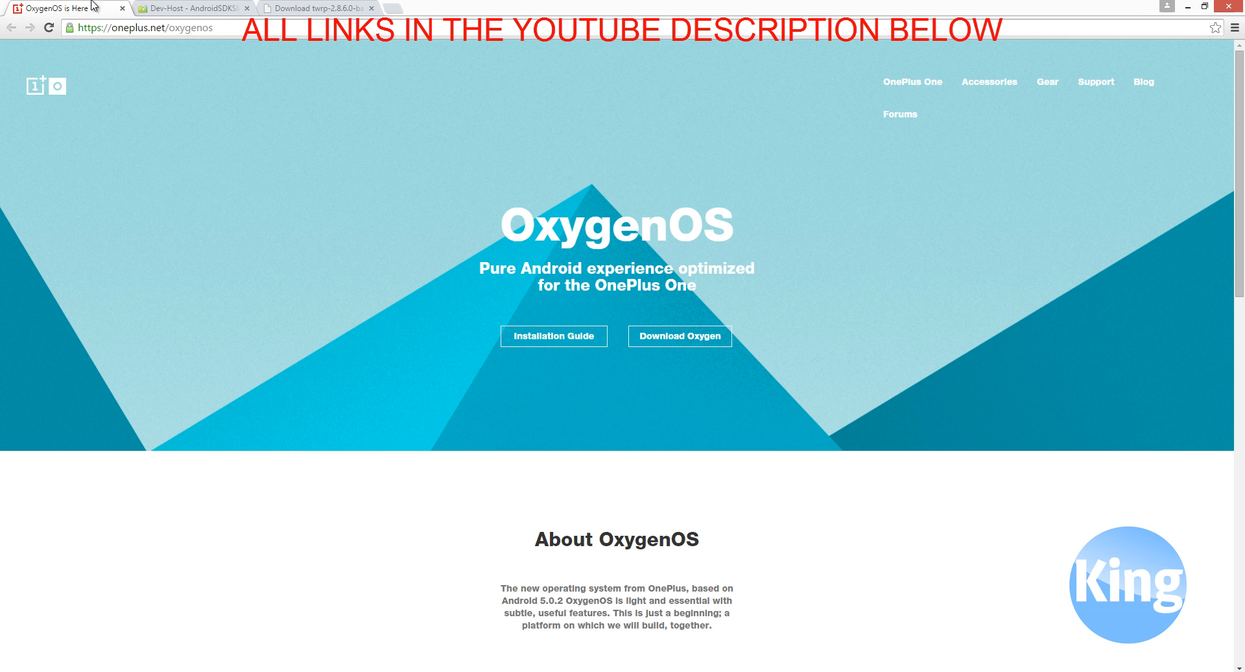
Download oxygenos_1.0.0.zip from the oneplus.net OxygenOS page
left_click(691, 340)
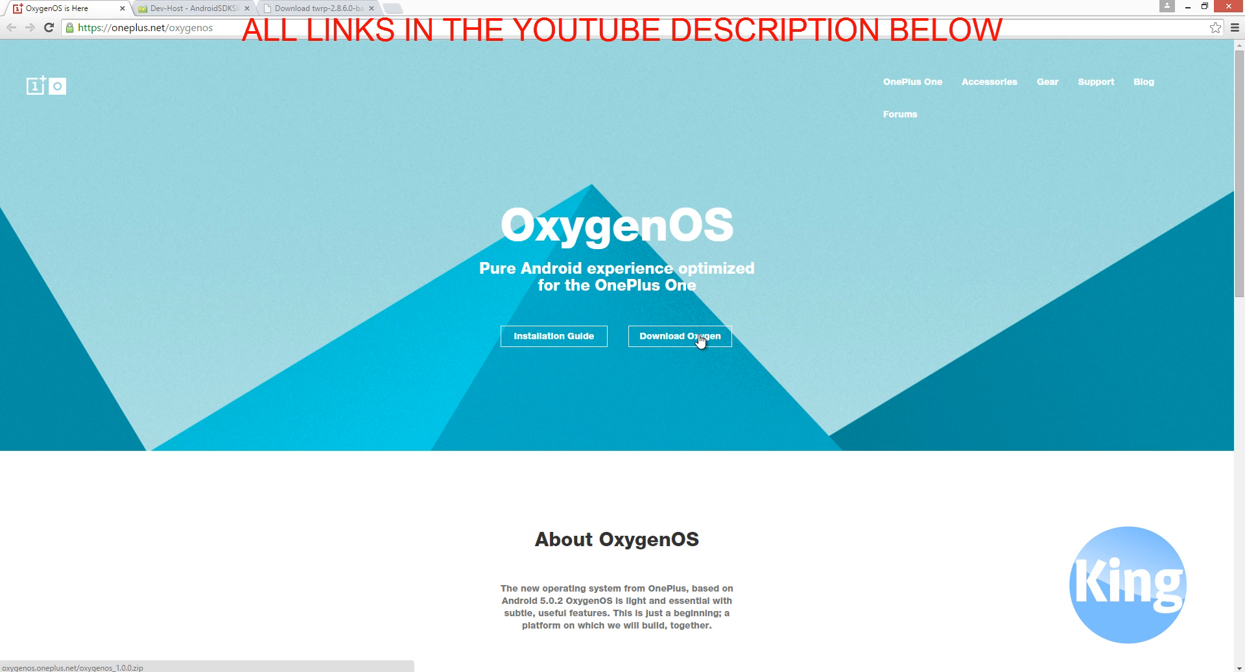
left_click(182, 7)
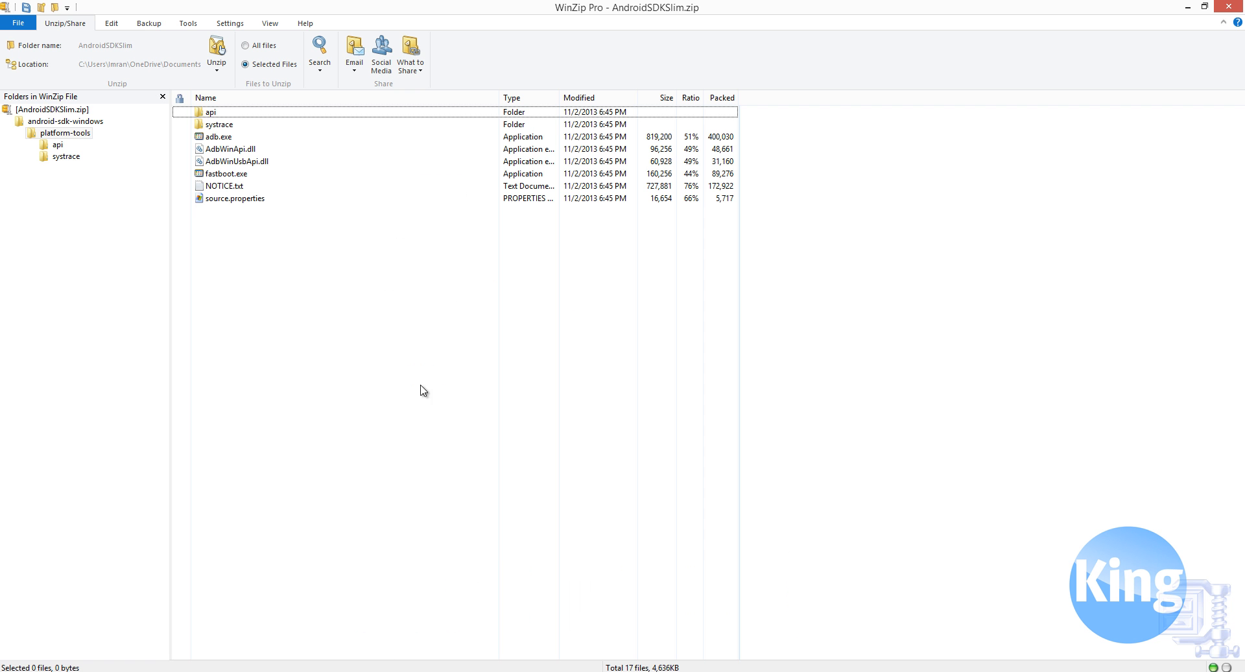
left_click(227, 149)
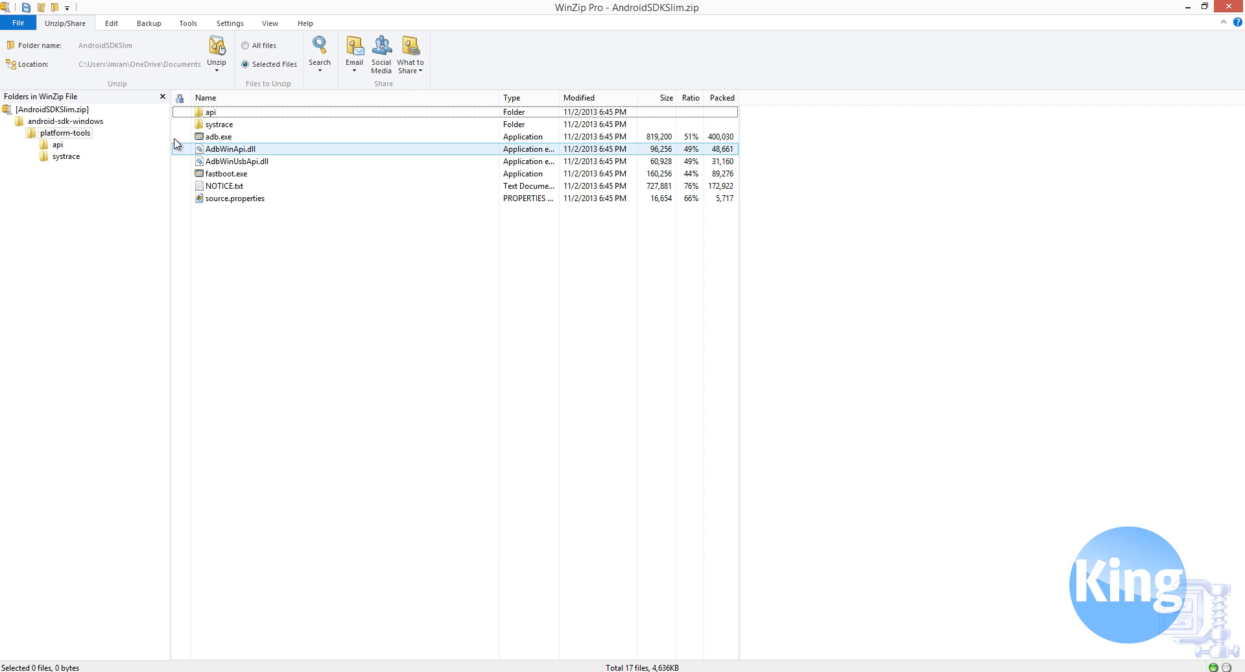
left_click(60, 133)
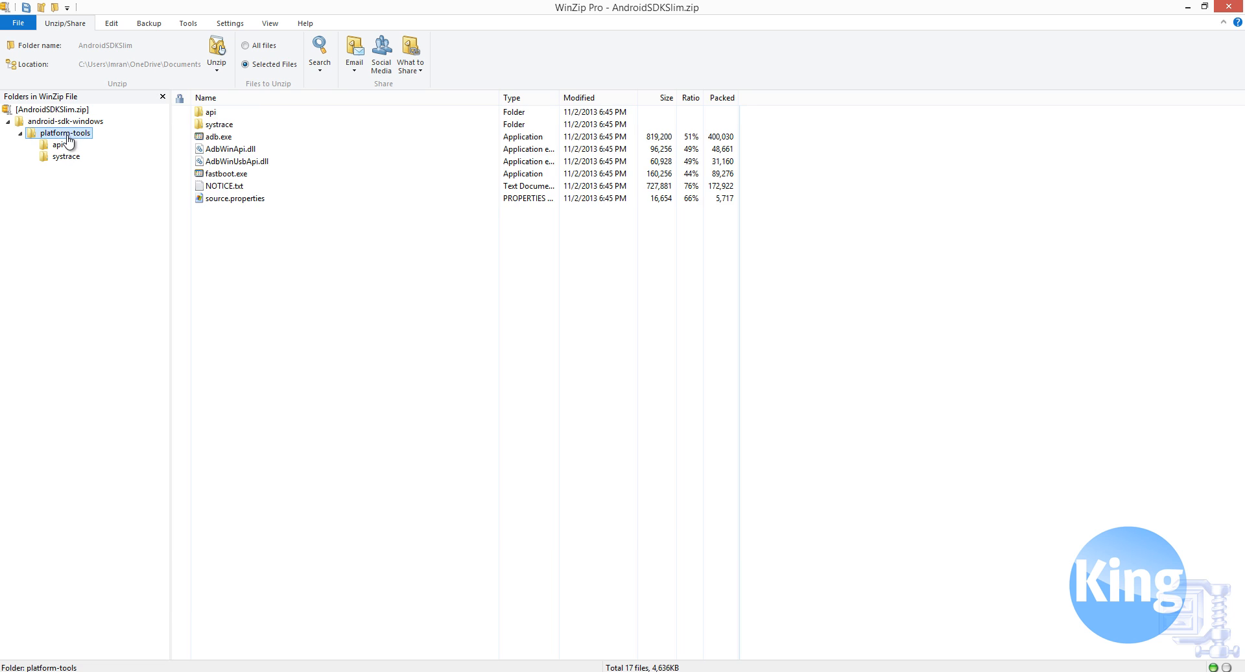
left_click(210, 112)
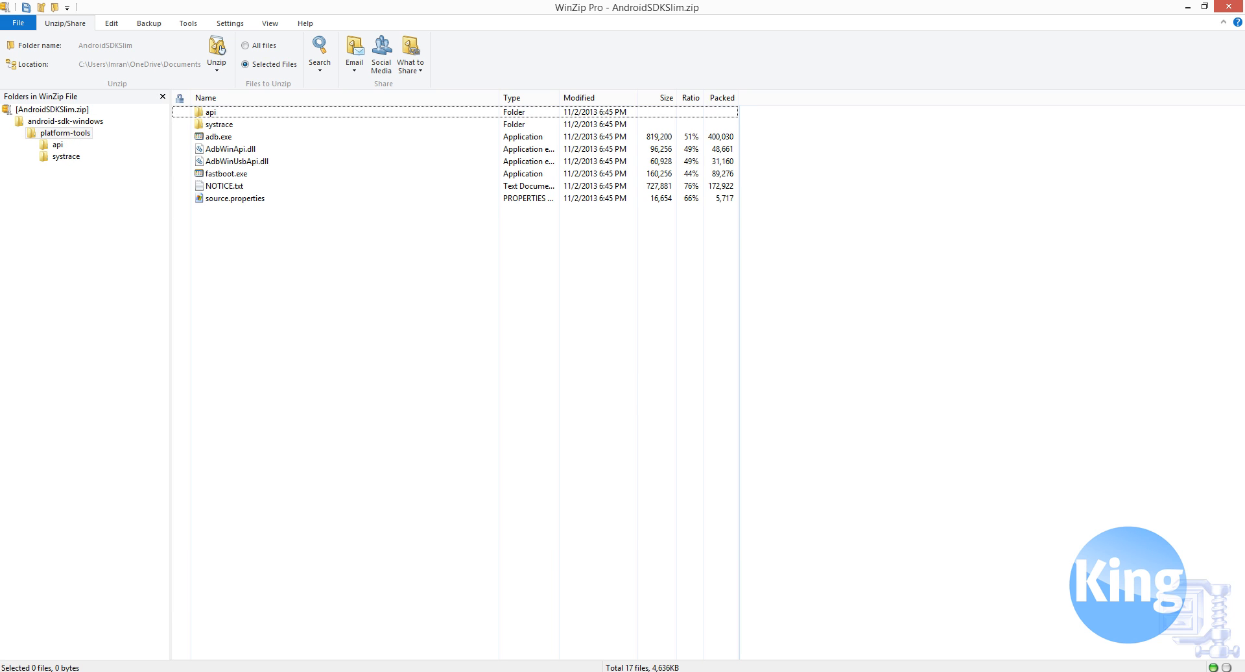
left_click(226, 174)
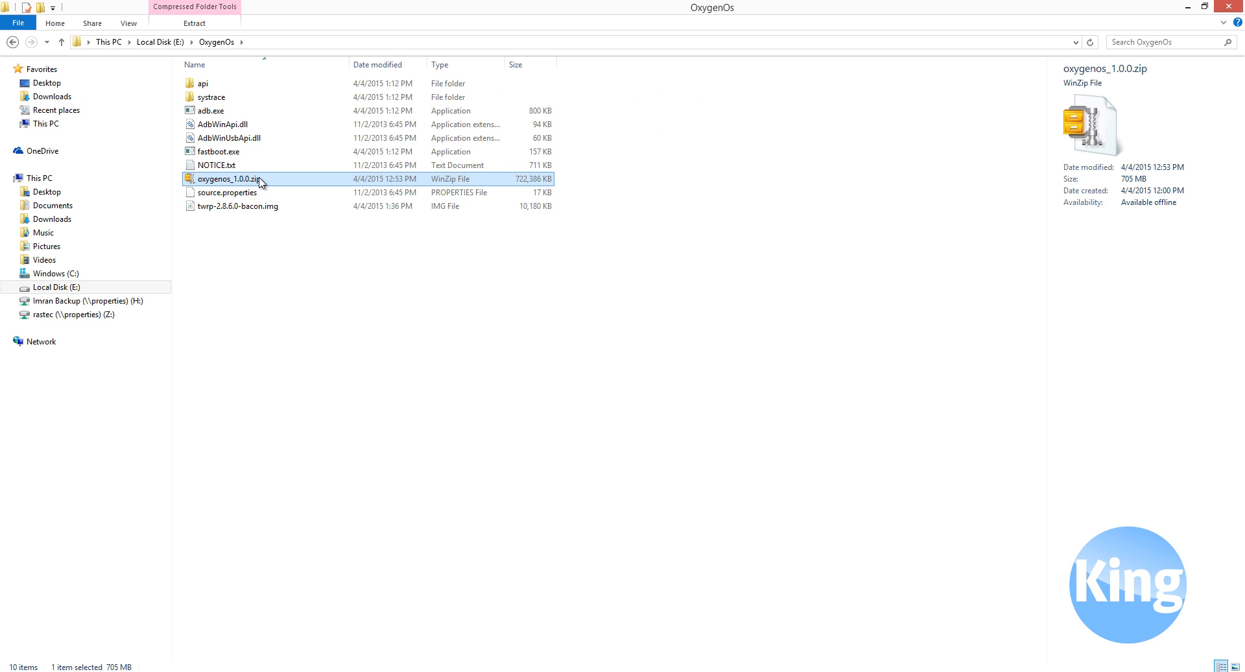
Extract oxygenos_1.0.0.zip with WinZip into E:\OxygenOs\oxygenos_1.0.0
right_click(231, 180)
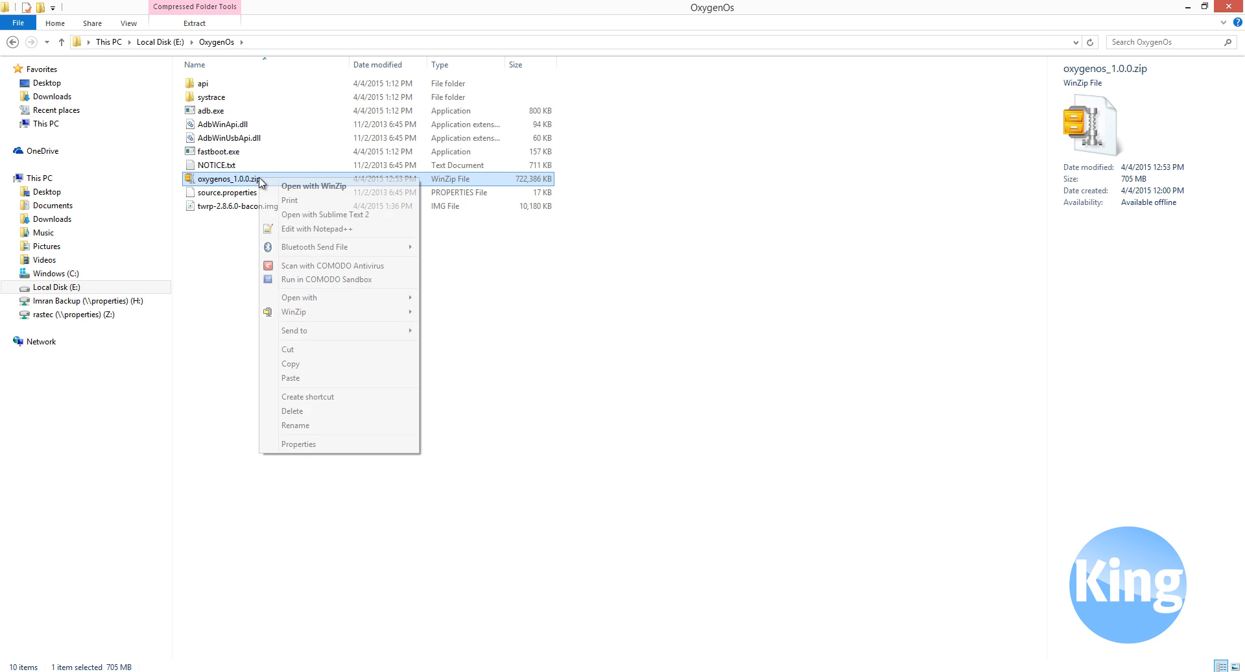
mouse_move(293, 313)
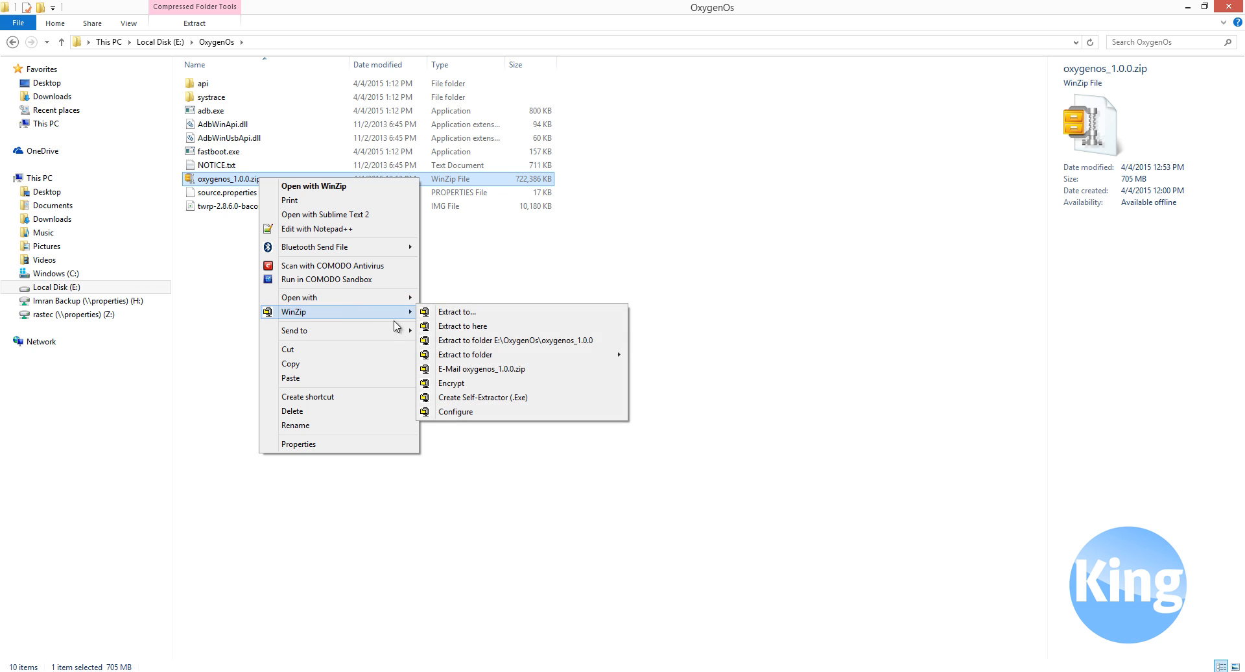
left_click(456, 311)
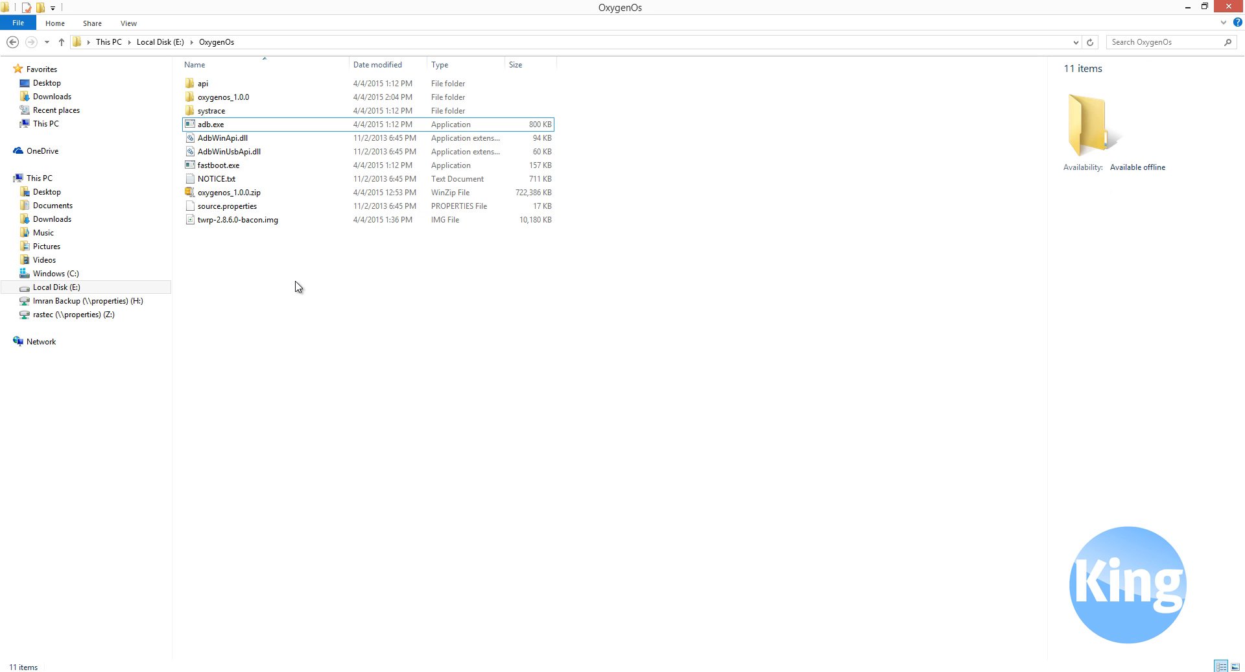
Start a command window at E:\OxygenOs and move it to the screen centre
right_click(297, 286)
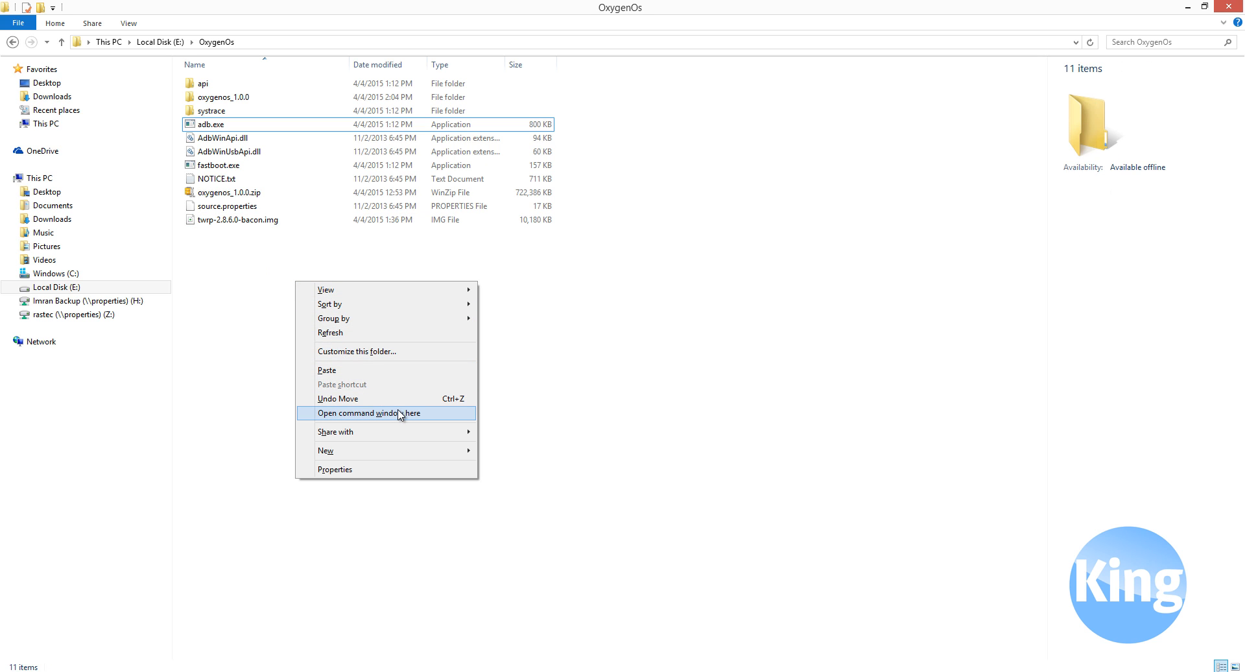
left_click(385, 413)
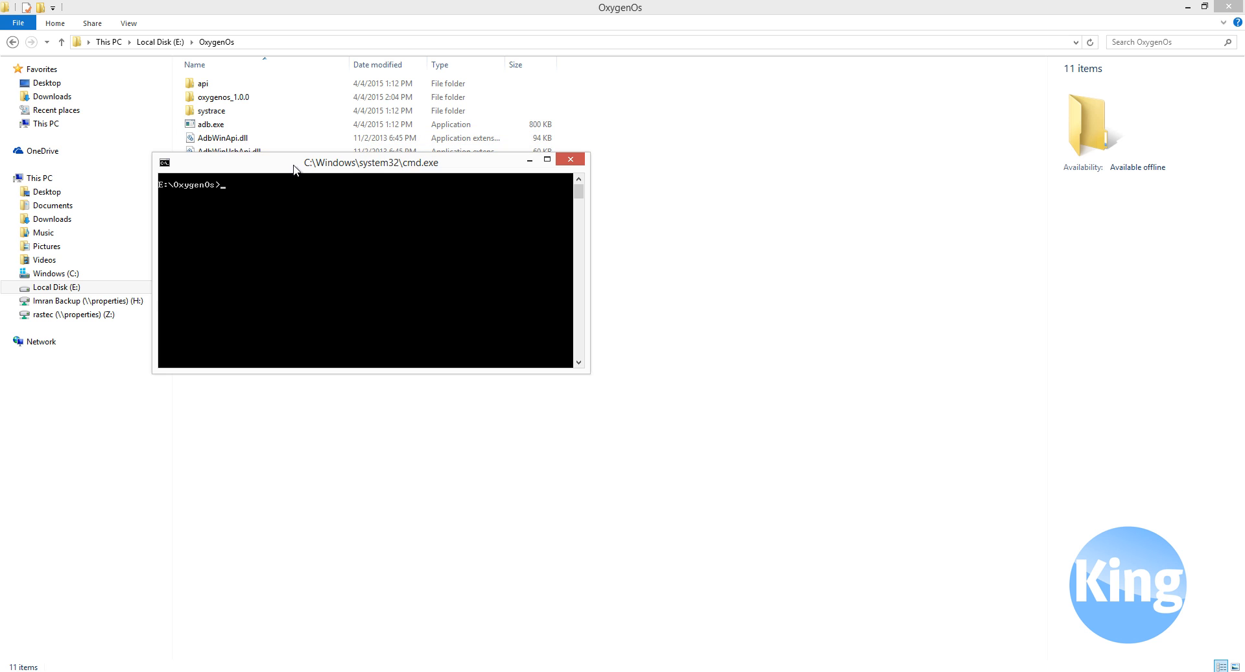
left_click_drag(370, 162, 546, 272)
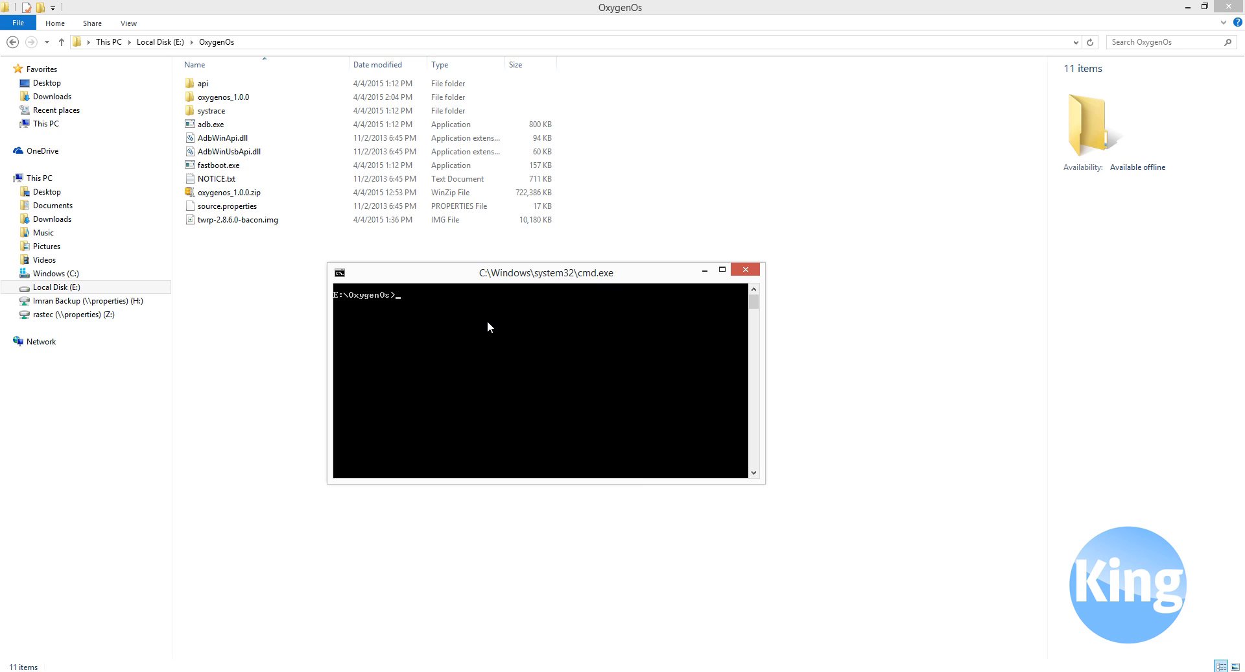
Run fastboot devices to detect the phone, then enter fastboot oem unlock
type("fastboot")
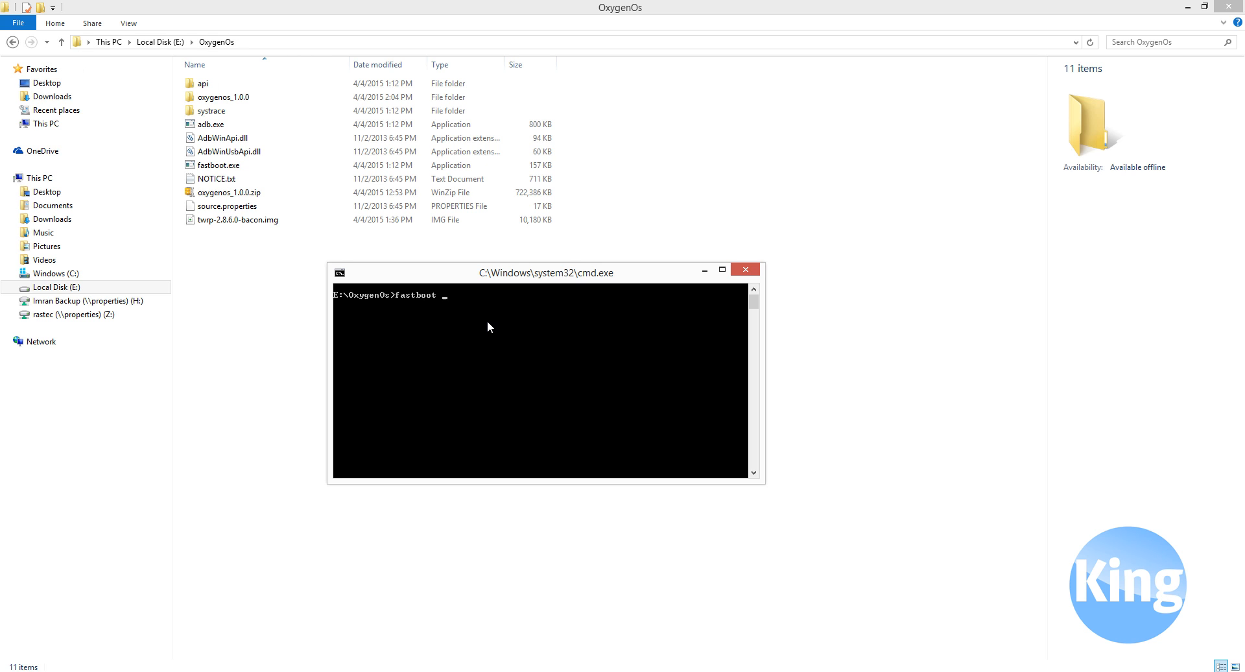
type("devices")
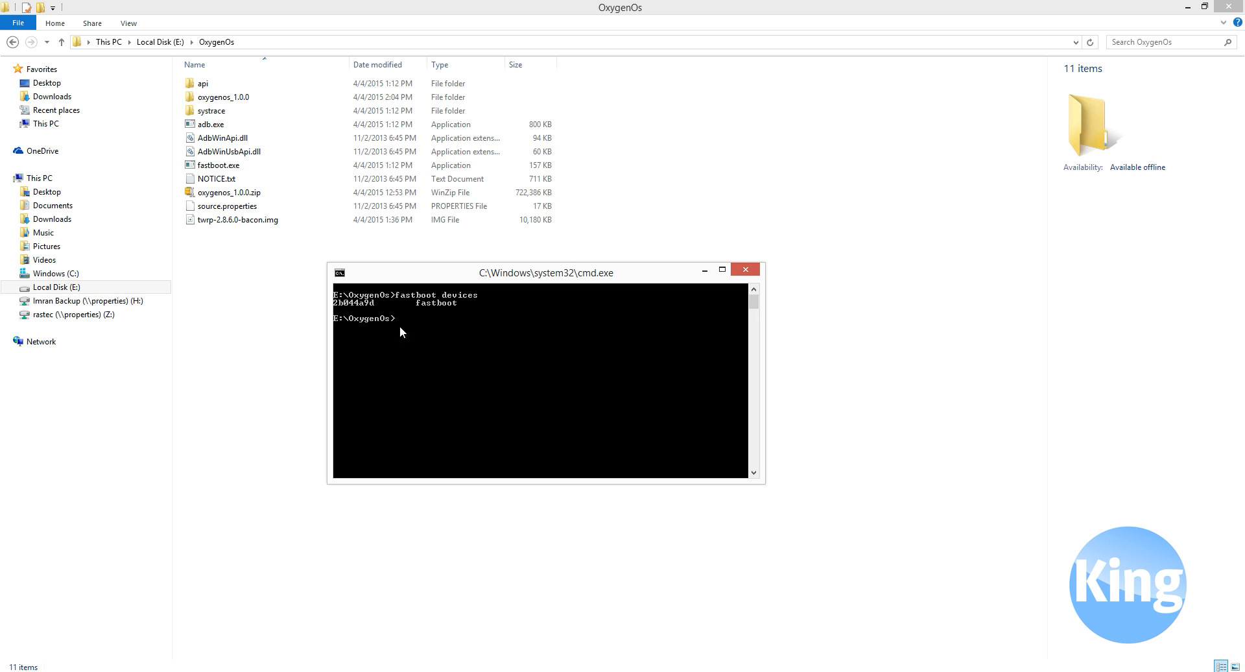
mouse_move(458, 332)
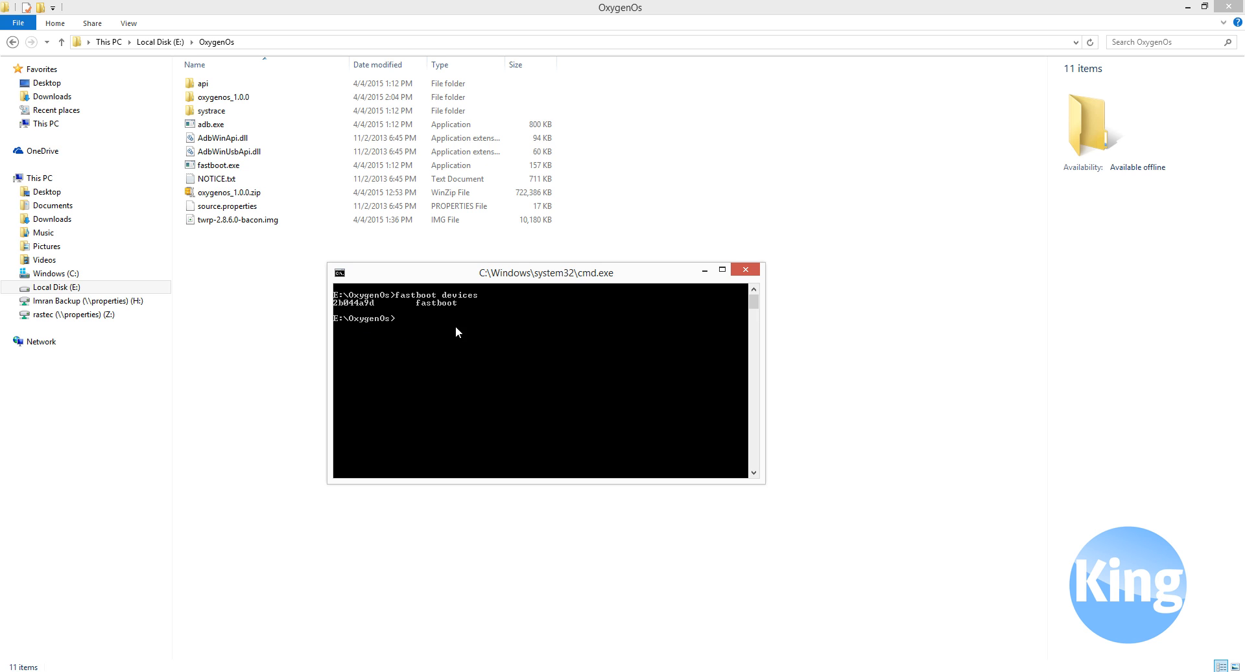
mouse_move(481, 332)
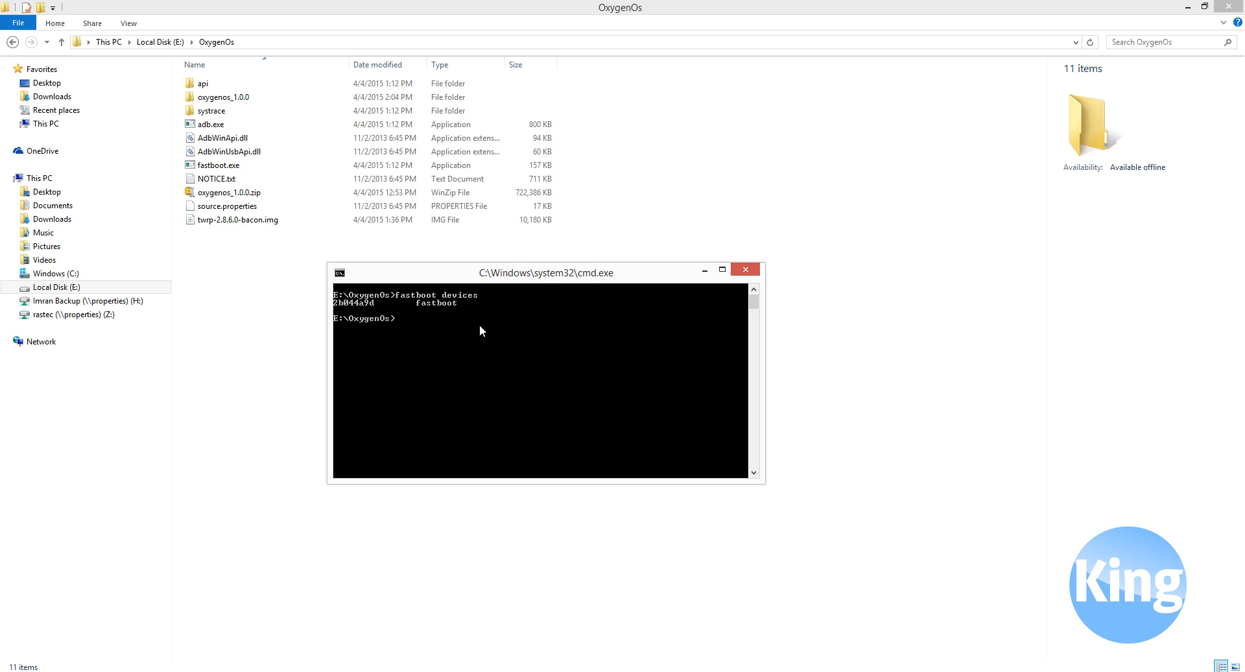
mouse_move(490, 327)
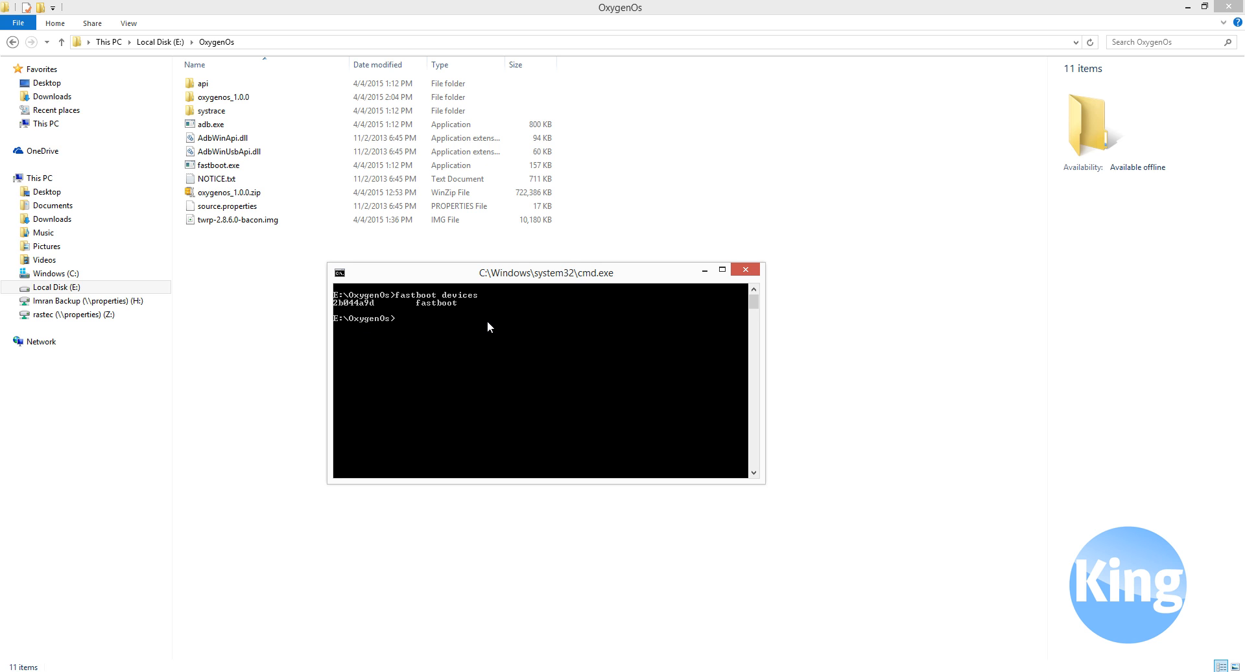
mouse_move(457, 332)
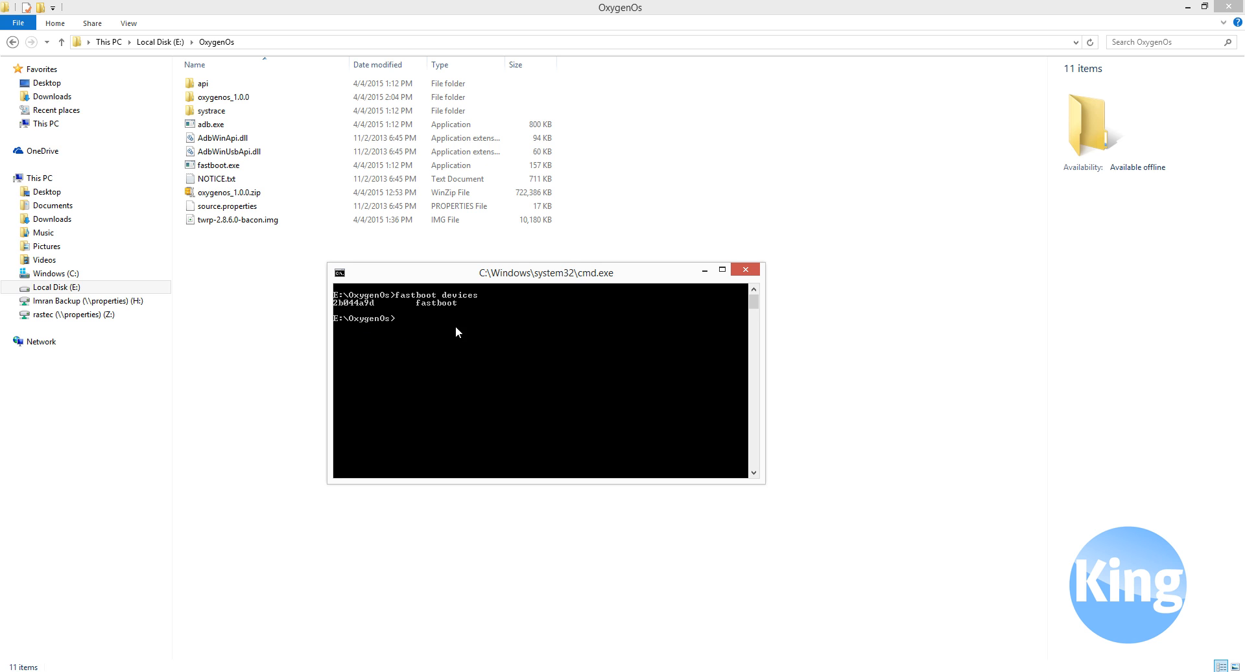
type("fastboot oem unlock")
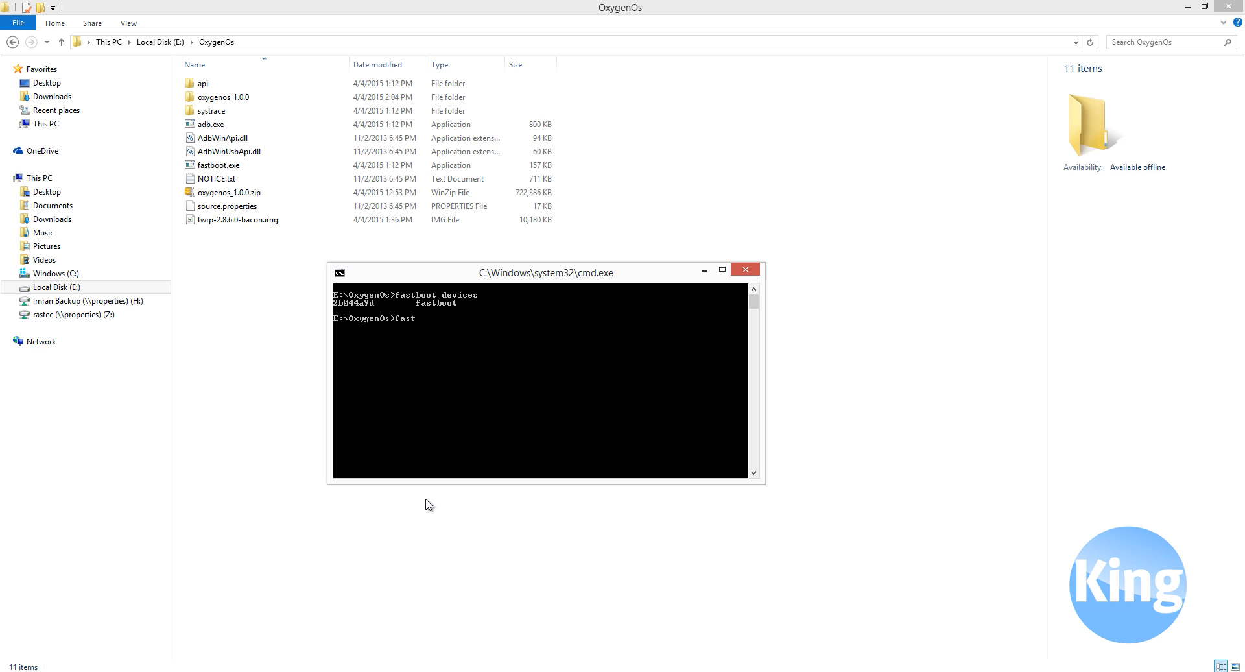
Issue the fastboot boot recovery command with twrp-2.8.6.0-bacon.img
type("boot")
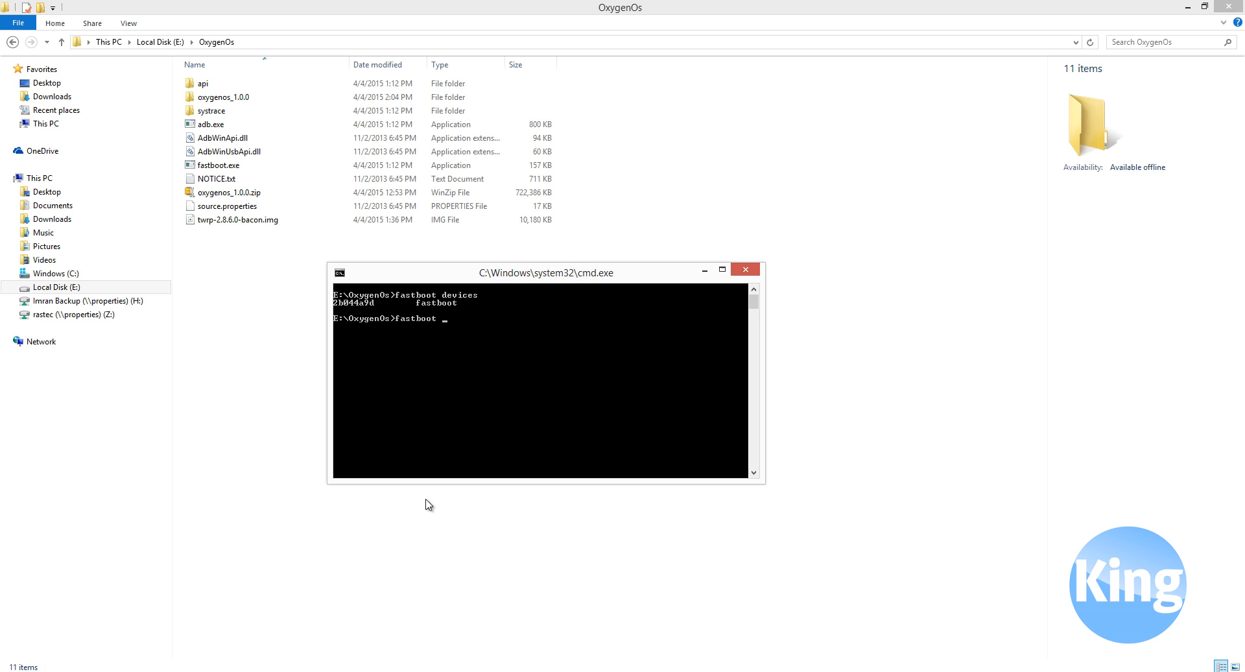
type("recover")
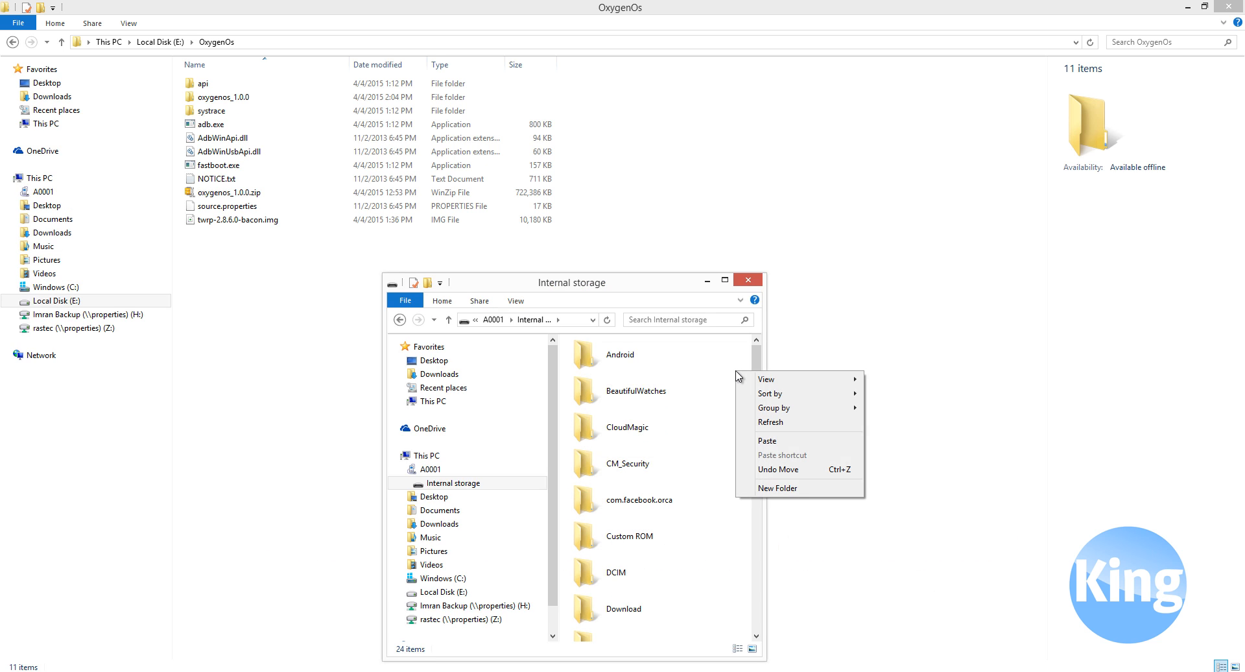
Create a folder named OxygenOs in the phone's internal storage
left_click(777, 487)
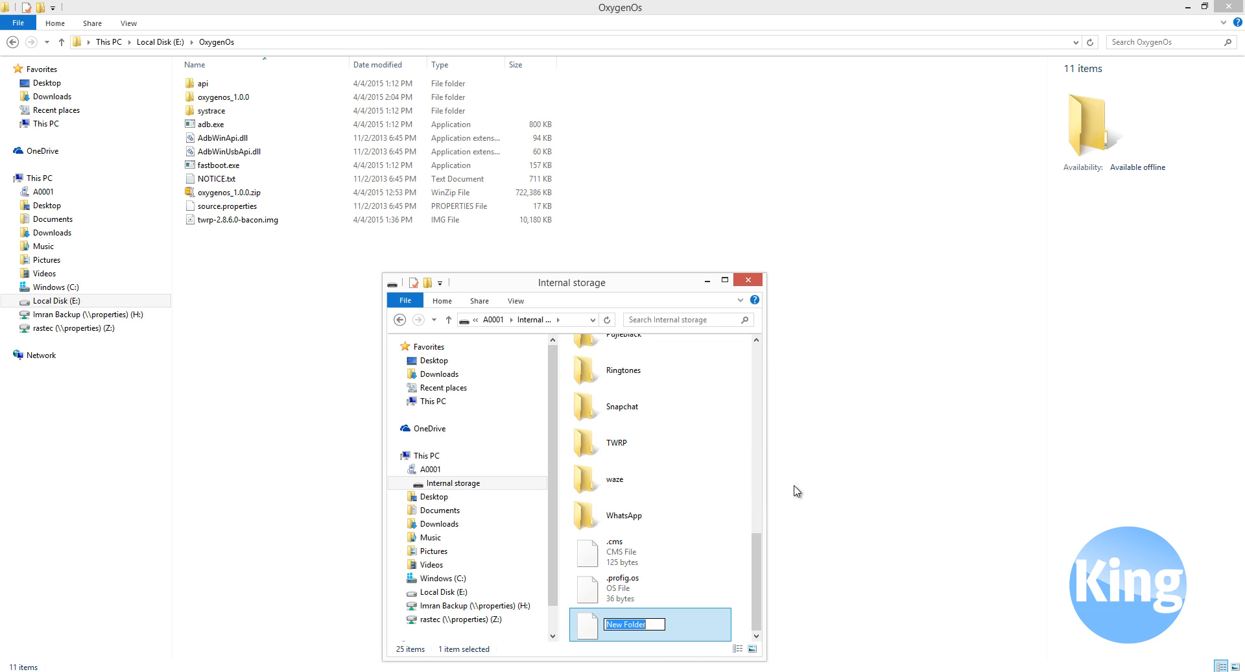
type("Oxygen")
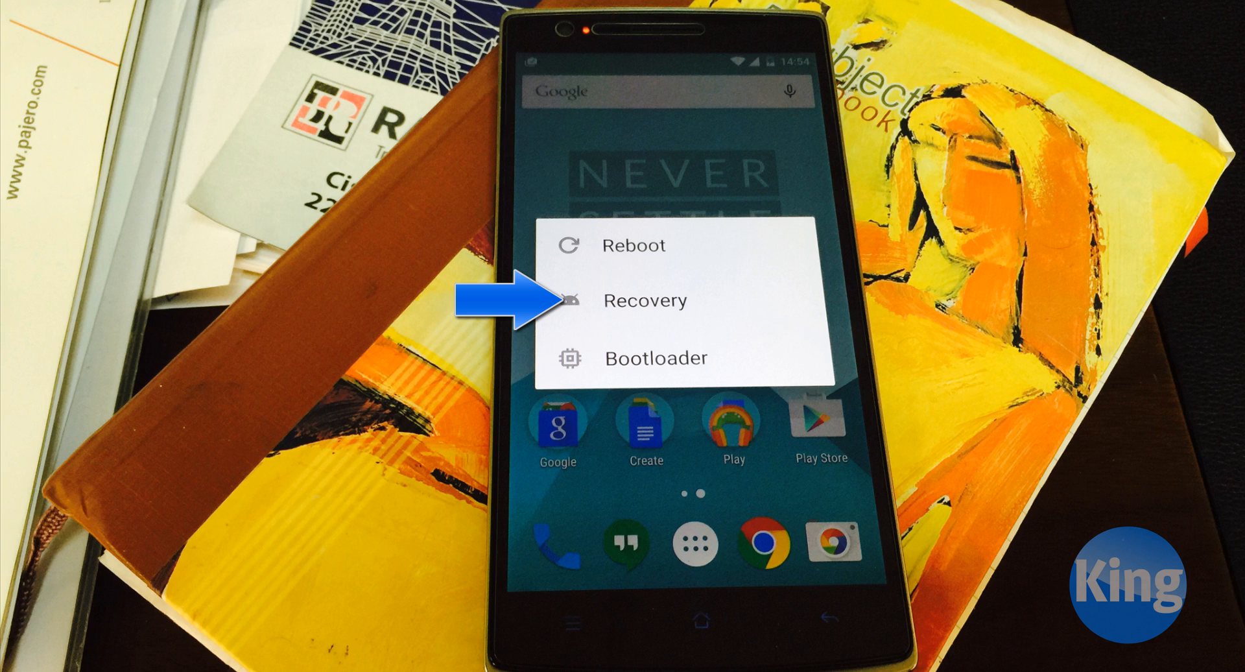
Reboot into recovery and confirm flashing oxygen_1.0.0_flashable.zip via the slider
left_click(644, 299)
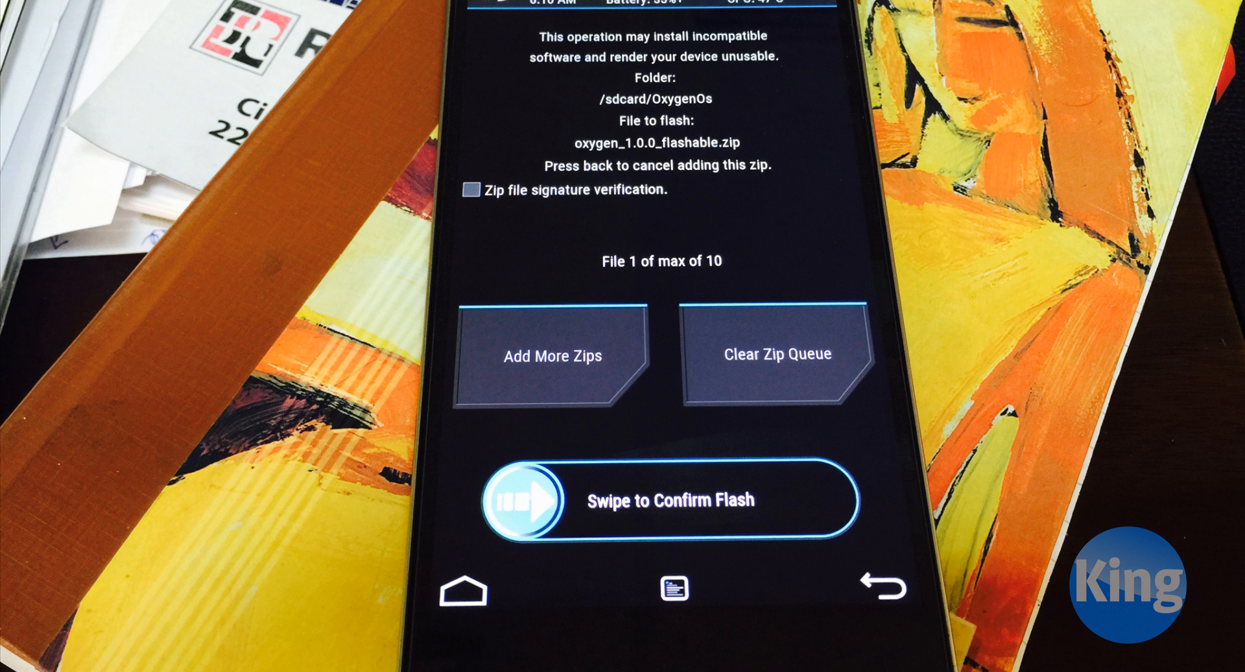
left_click_drag(524, 499, 841, 499)
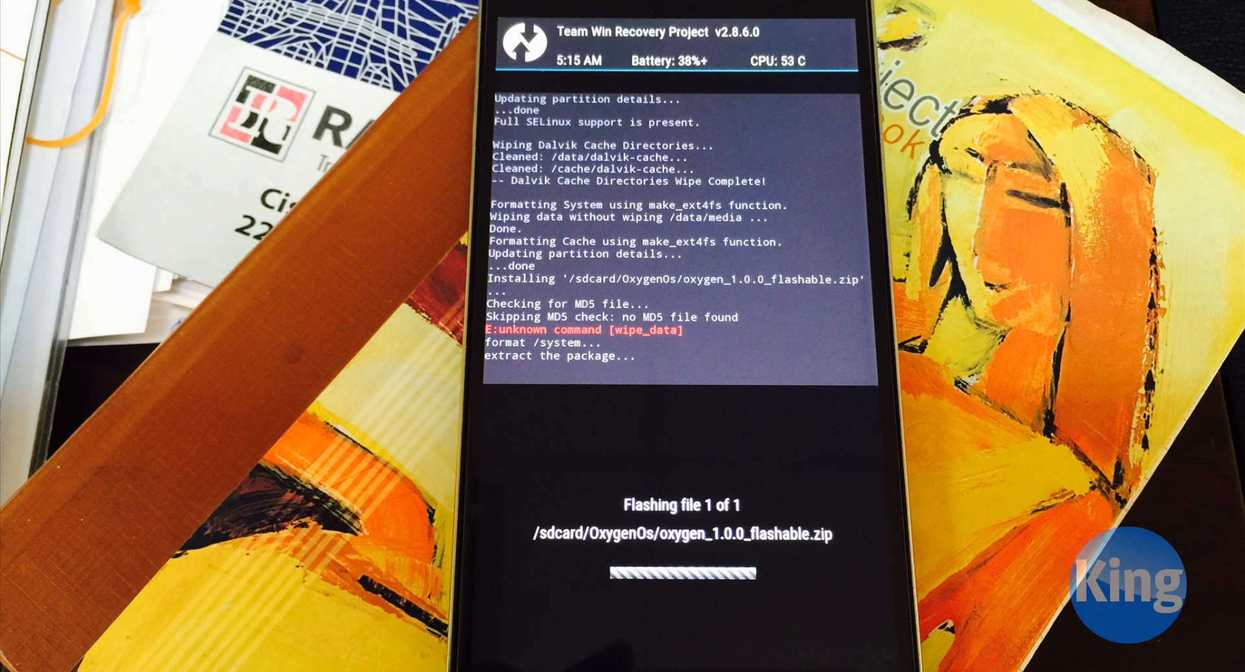